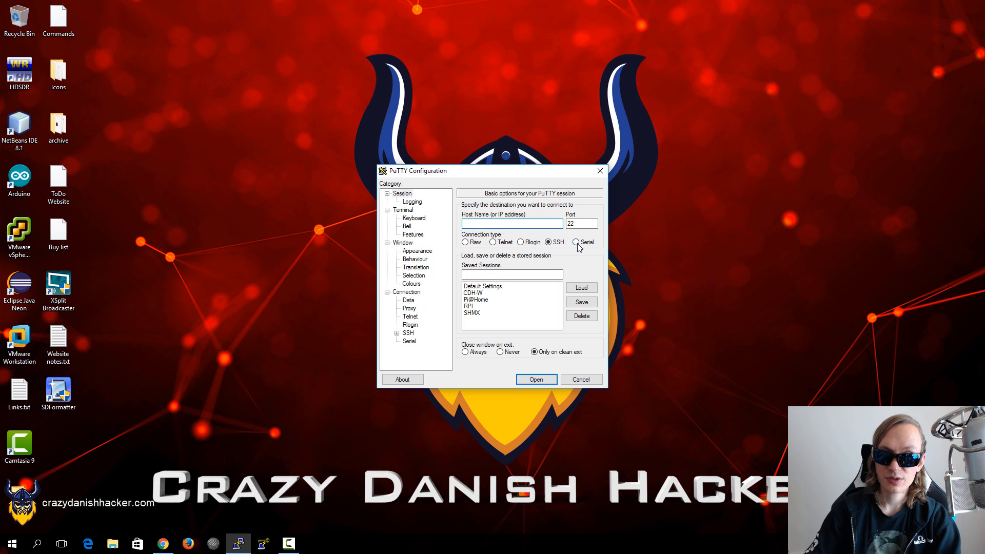
Step: Choose a Serial connection on COM4 at 115200 baud and open the session
{"action": "left_click", "coordinate": [575, 242]}
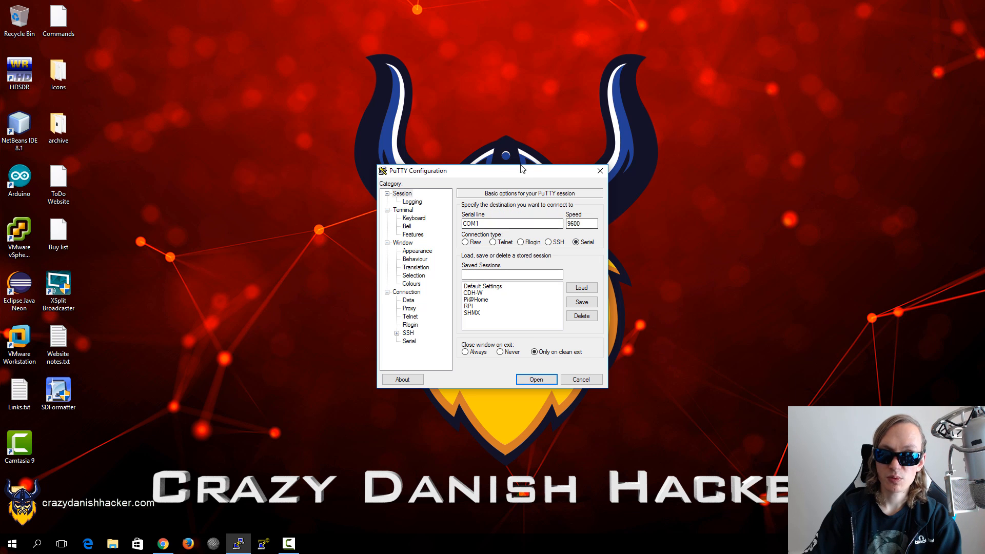
{"action": "left_click_drag", "start_coordinate": [415, 170], "coordinate": [393, 143]}
{"action": "type", "text": "4"}
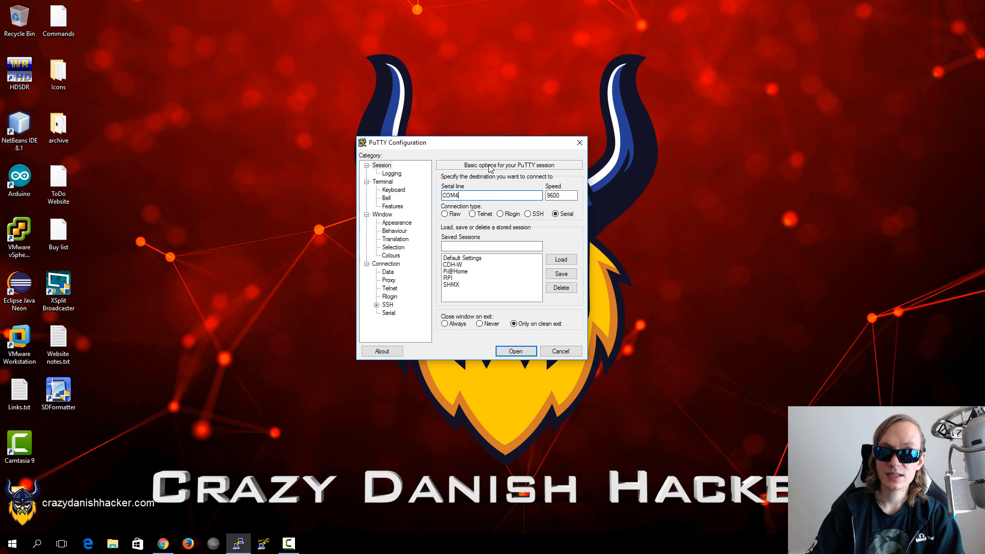
{"action": "left_click", "coordinate": [561, 195]}
{"action": "type", "text": "115200"}
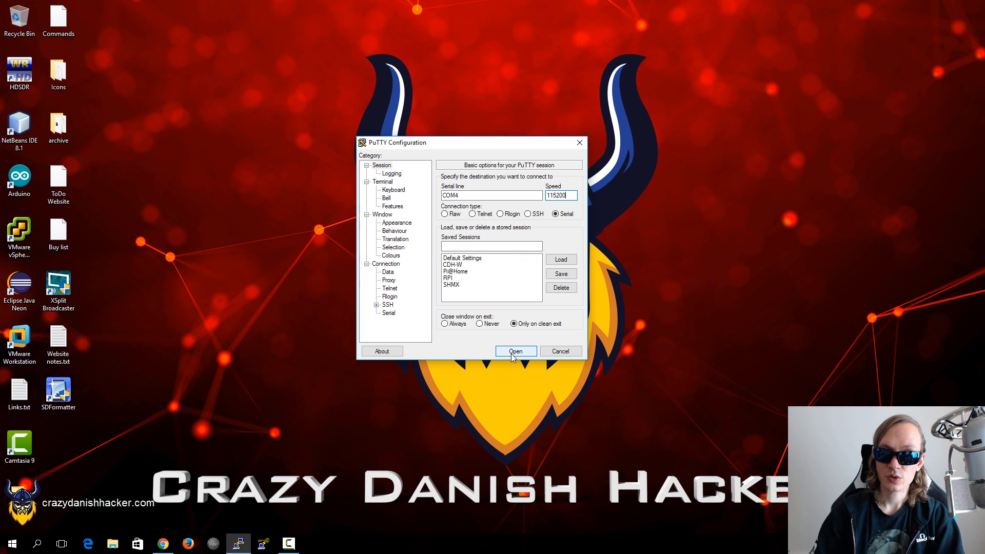
{"action": "left_click", "coordinate": [514, 351]}
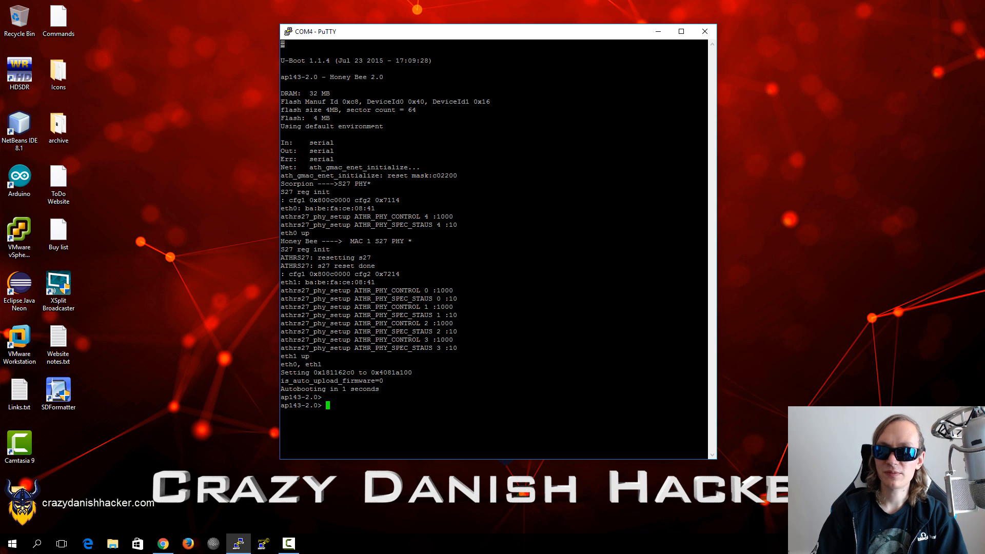
{"action": "mouse_move", "coordinate": [471, 39]}
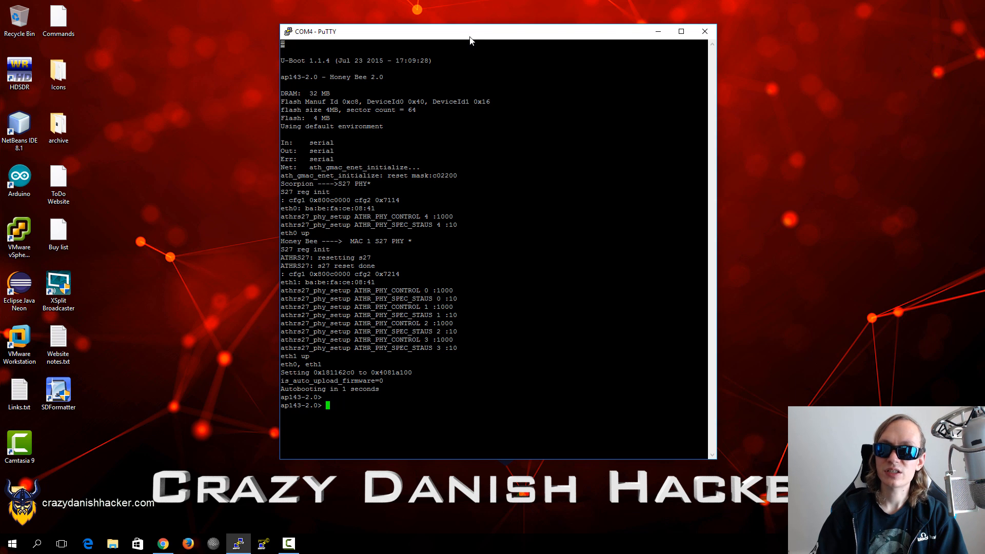
Step: Nudge the console window while the router's U-Boot log fills in and stops at the ap143-2.0 prompt
{"action": "left_click_drag", "start_coordinate": [470, 32], "coordinate": [470, 38]}
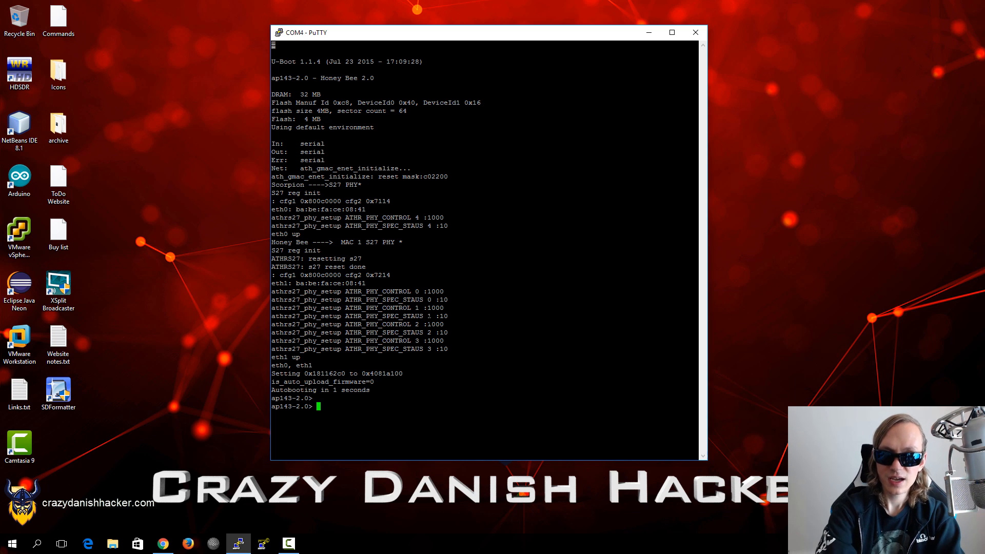
Step: Enter 'tp1' at the U-Boot prompt to interrupt autoboot before querying help and the environment
{"action": "type", "text": "tp1"}
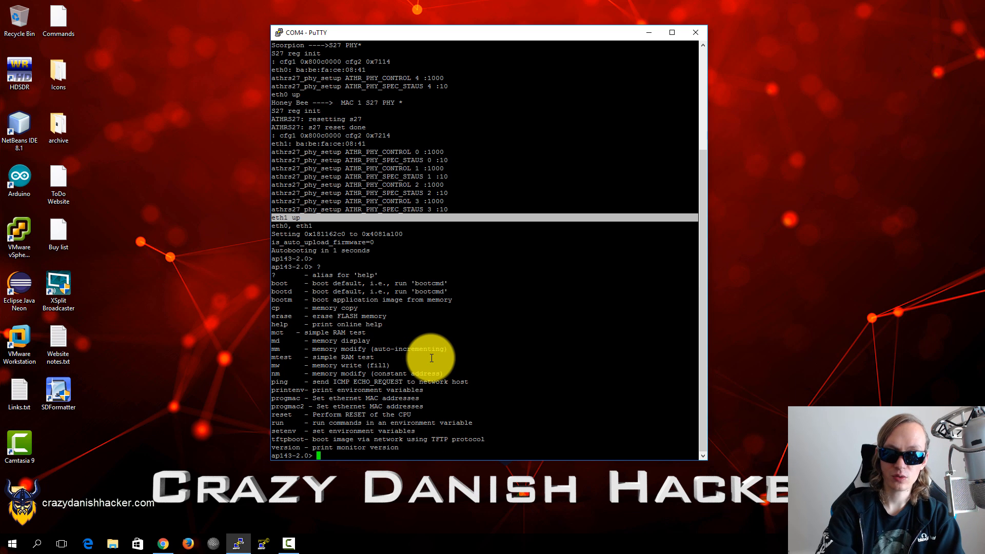
{"action": "mouse_move", "coordinate": [275, 285]}
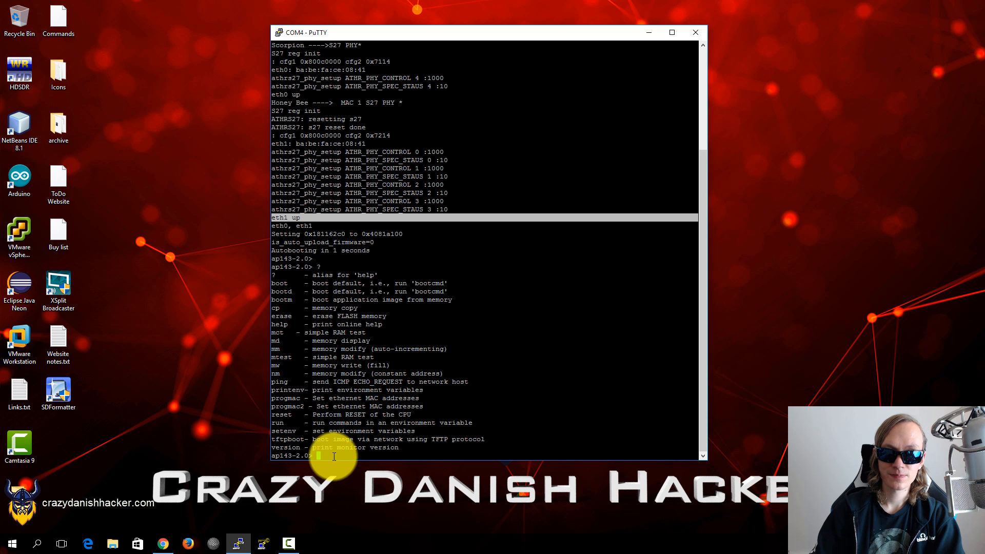
{"action": "mouse_move", "coordinate": [480, 387]}
{"action": "type", "text": "printenv"}
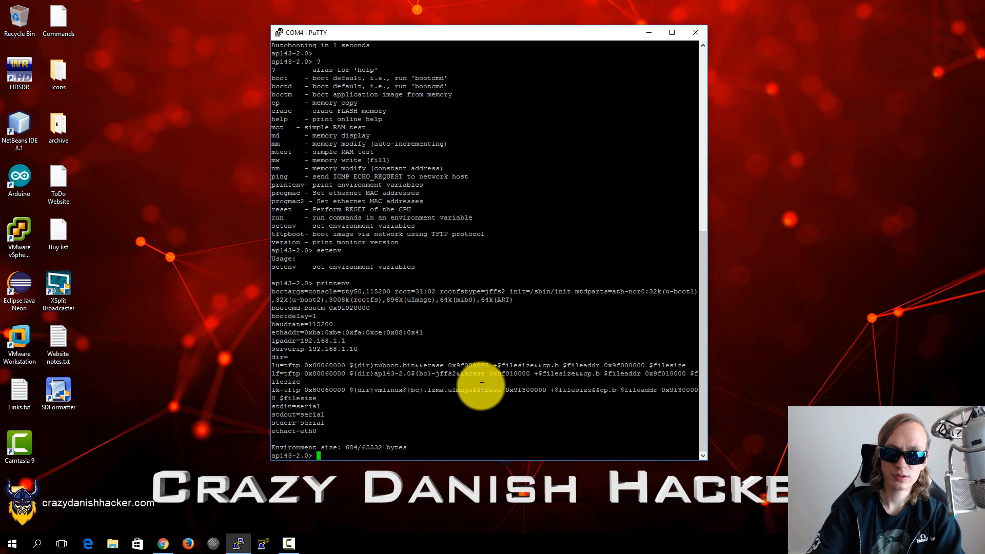
{"action": "mouse_move", "coordinate": [302, 304]}
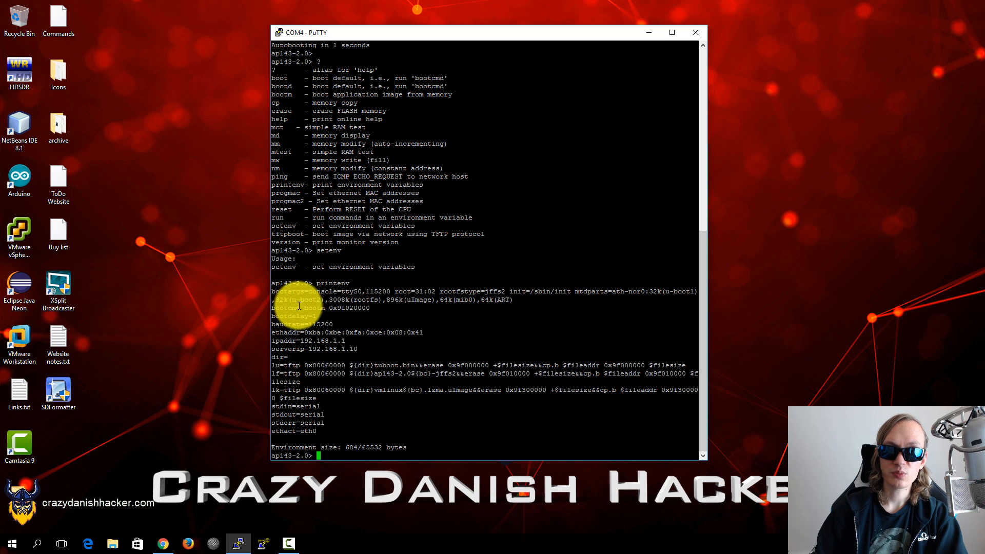
{"action": "mouse_move", "coordinate": [503, 298]}
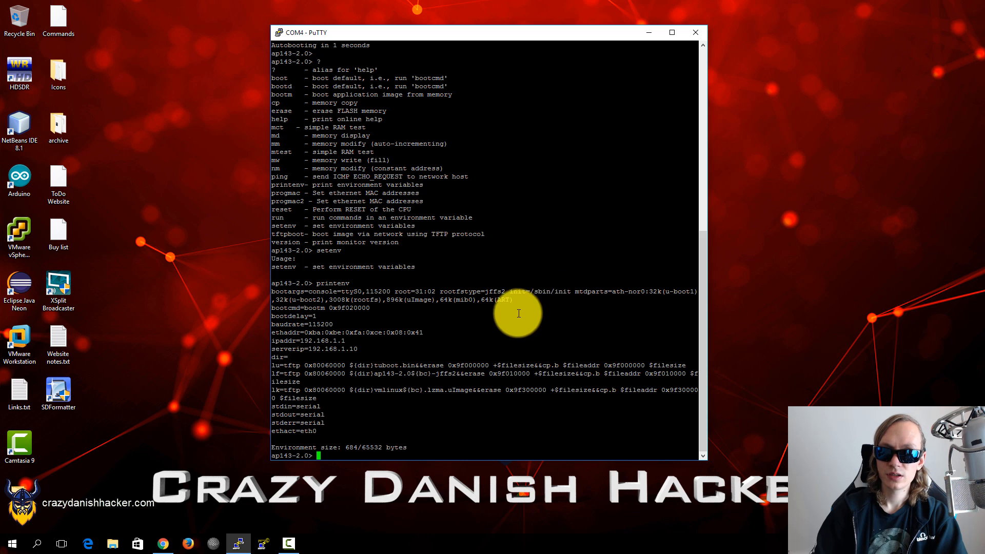
{"action": "mouse_move", "coordinate": [554, 296]}
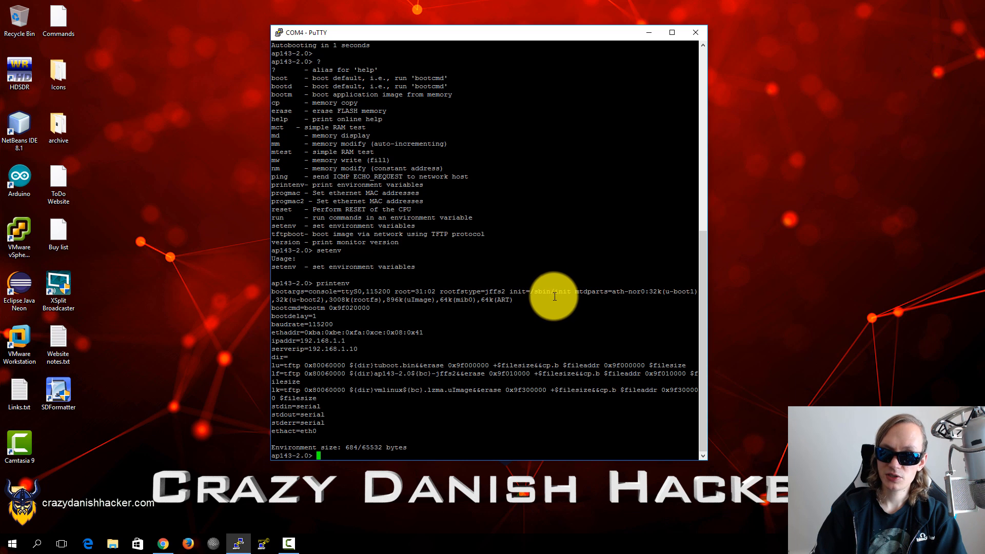
{"action": "mouse_move", "coordinate": [531, 301]}
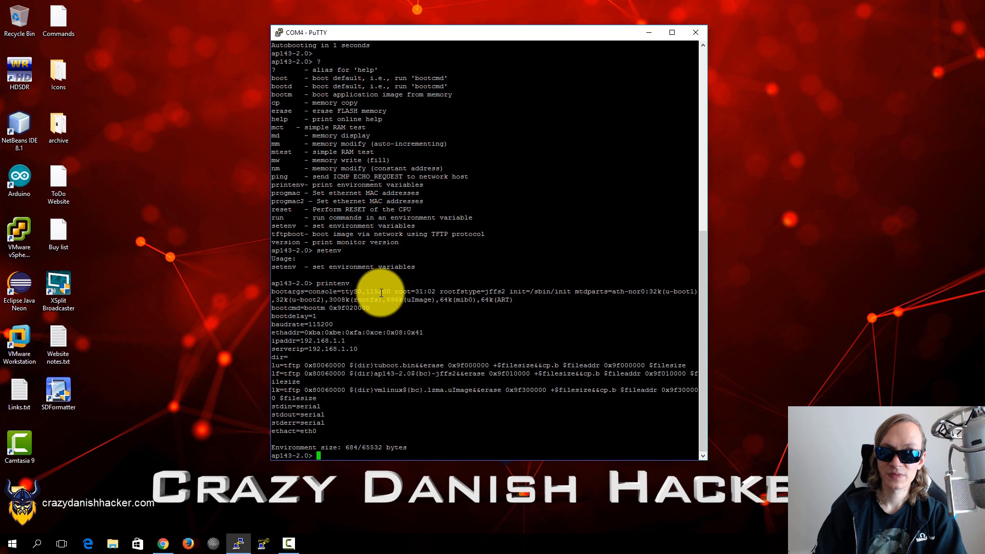
{"action": "mouse_move", "coordinate": [427, 249]}
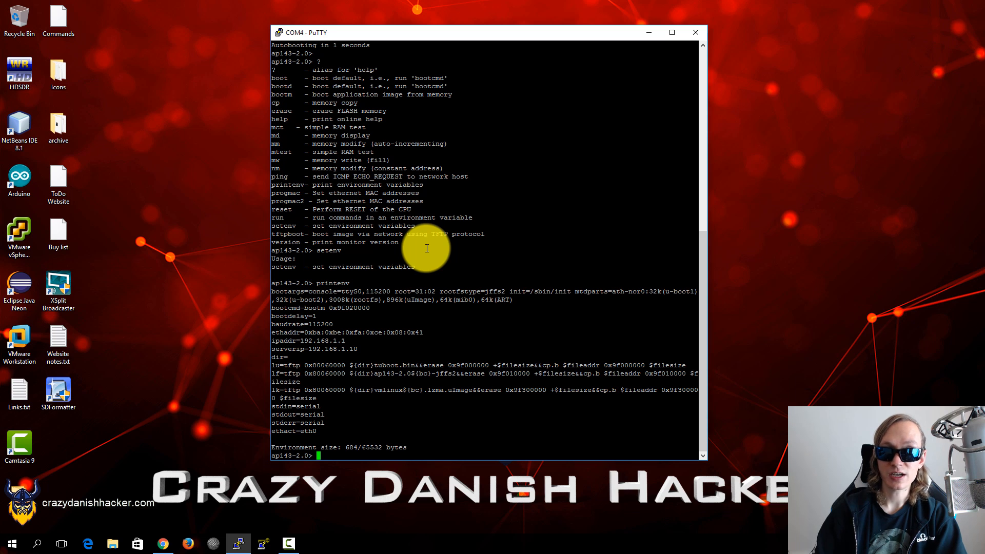
{"action": "mouse_move", "coordinate": [430, 264]}
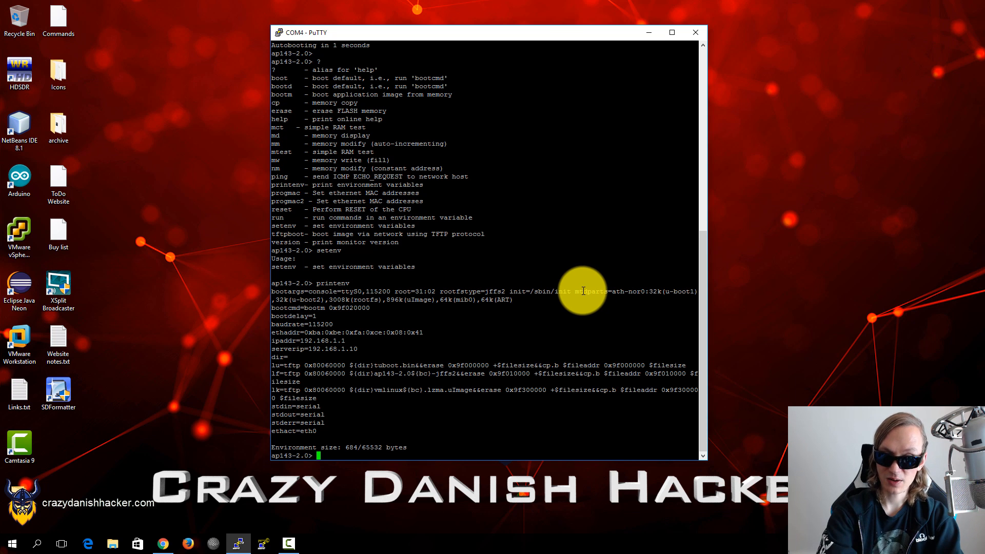
Step: Run boot at the U-Boot prompt and follow the kernel log down to the TL-WA801ND login prompt
{"action": "type", "text": "boo"}
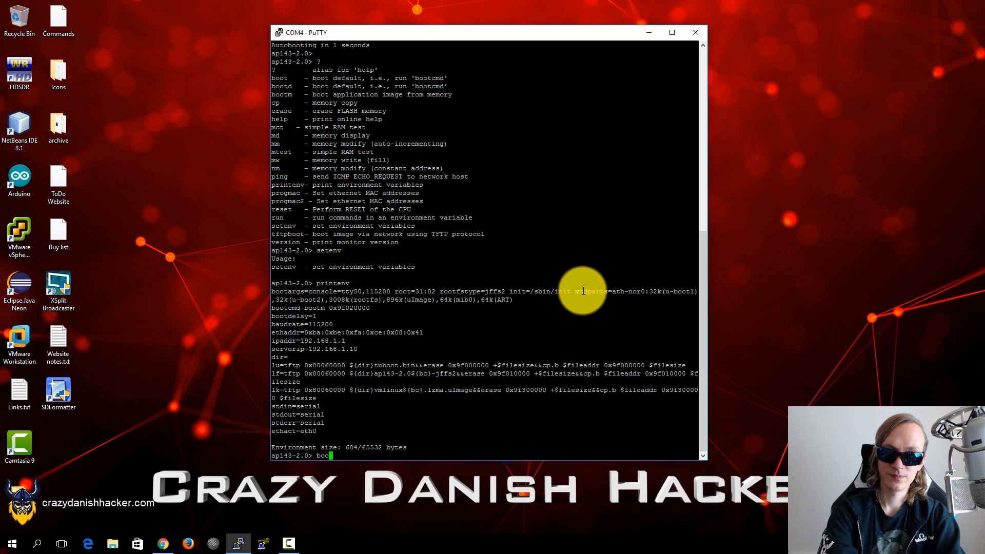
{"action": "key", "text": "Return"}
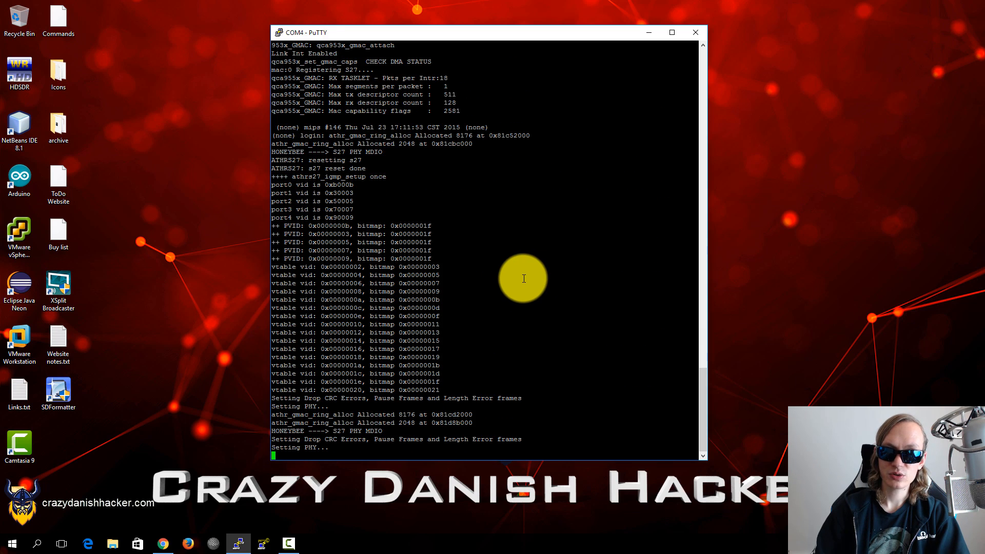
{"action": "scroll", "scroll_direction": "down", "scroll_amount": 3}
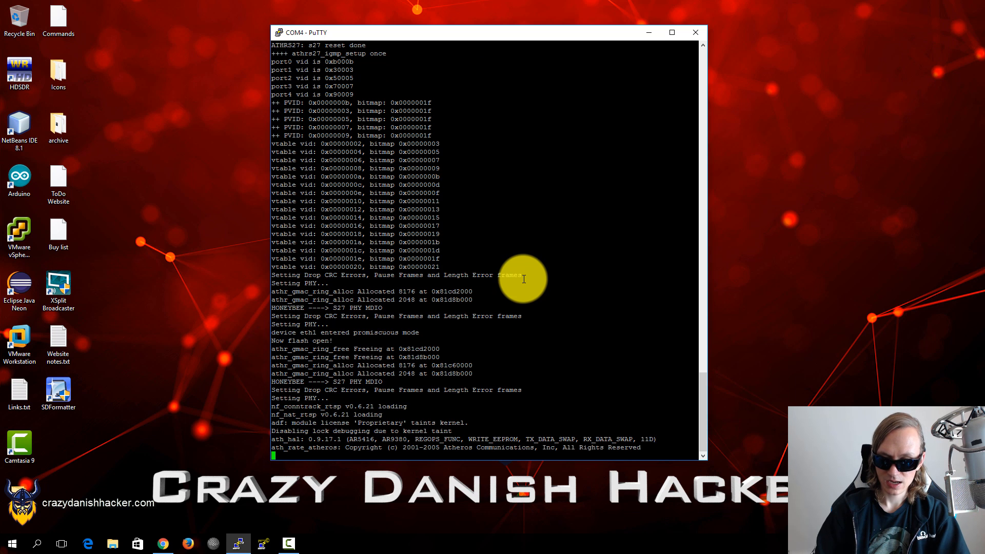
{"action": "scroll", "scroll_direction": "down", "scroll_amount": 3}
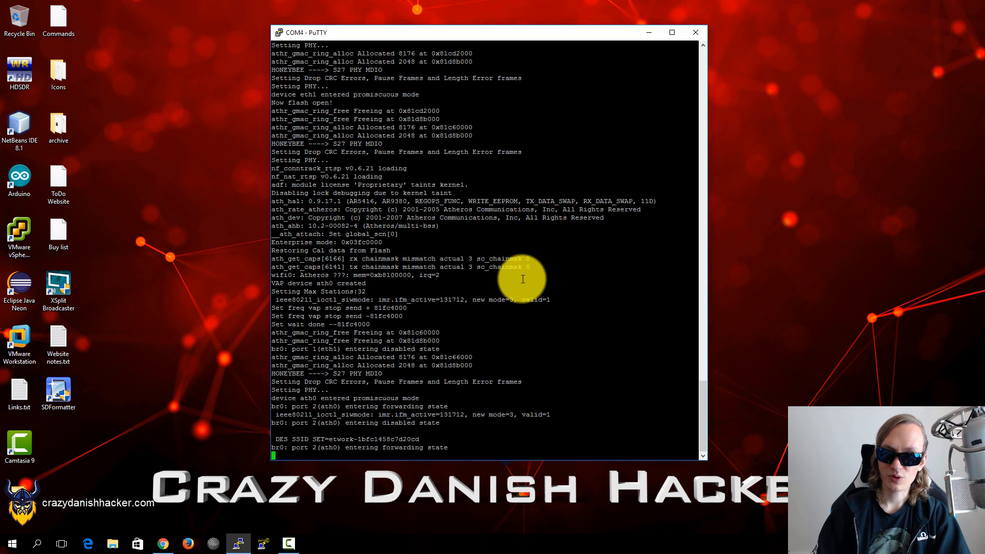
{"action": "mouse_move", "coordinate": [500, 380]}
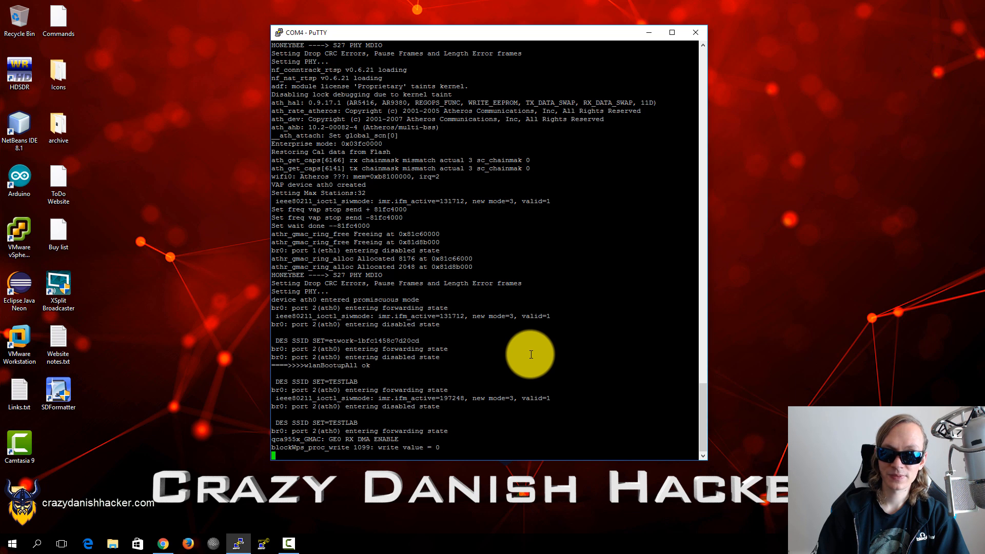
{"action": "scroll", "scroll_direction": "down", "scroll_amount": 3}
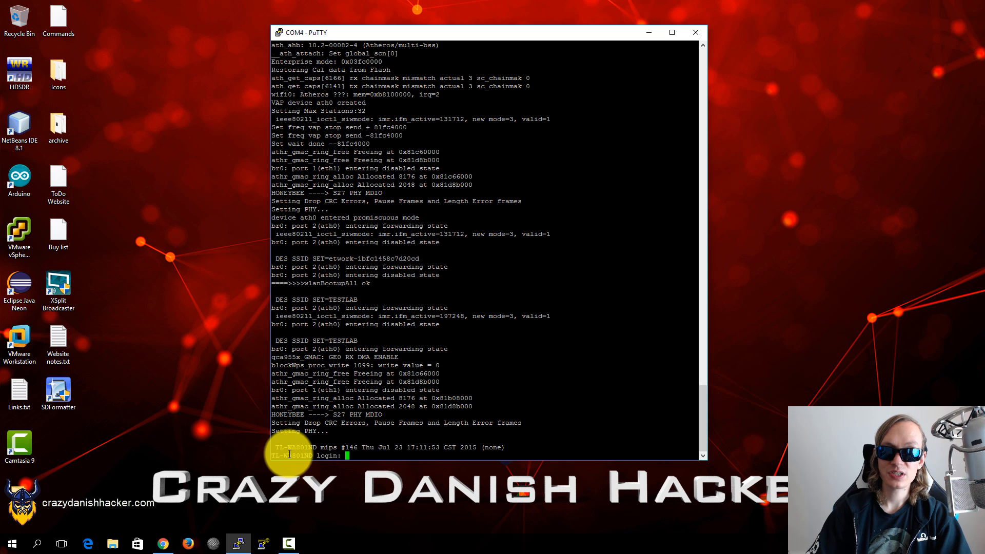
Step: Enter root as the login name, reaching the password prompt
{"action": "type", "text": "roo"}
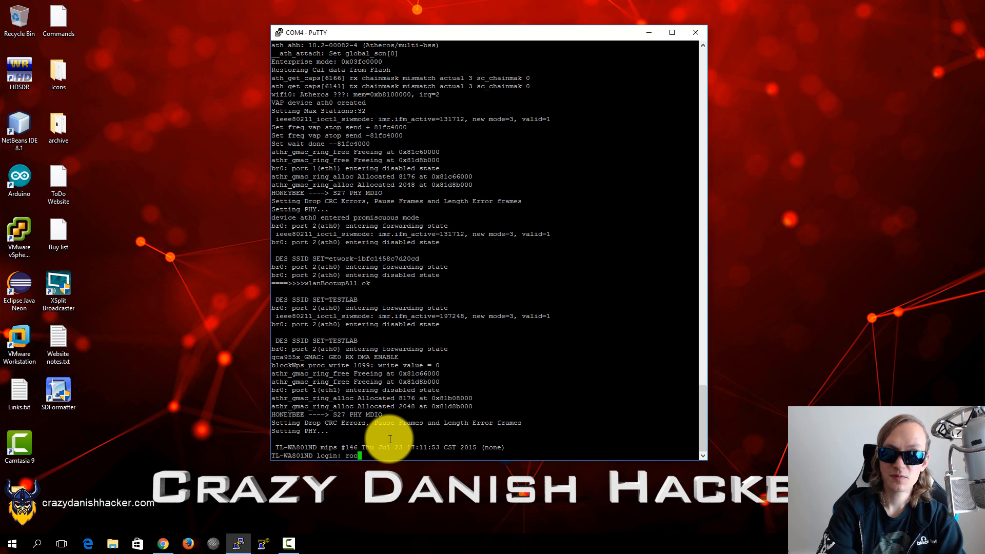
{"action": "key", "text": "Return"}
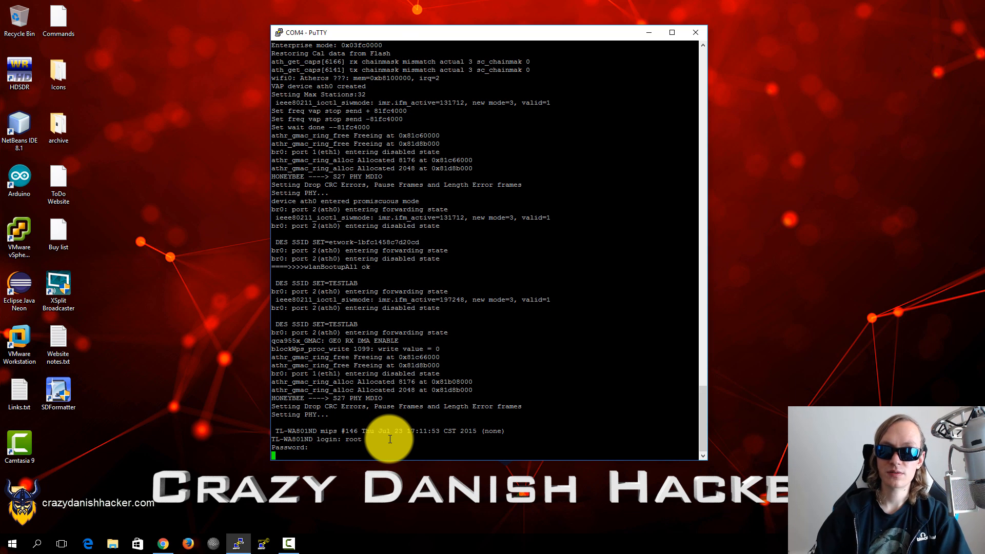
{"action": "mouse_move", "coordinate": [408, 445]}
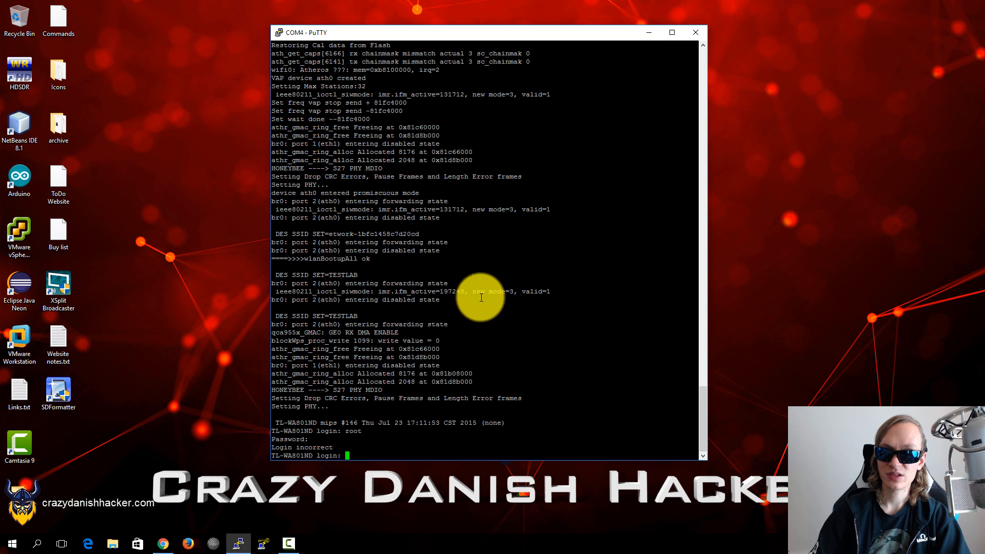
{"action": "mouse_move", "coordinate": [483, 287]}
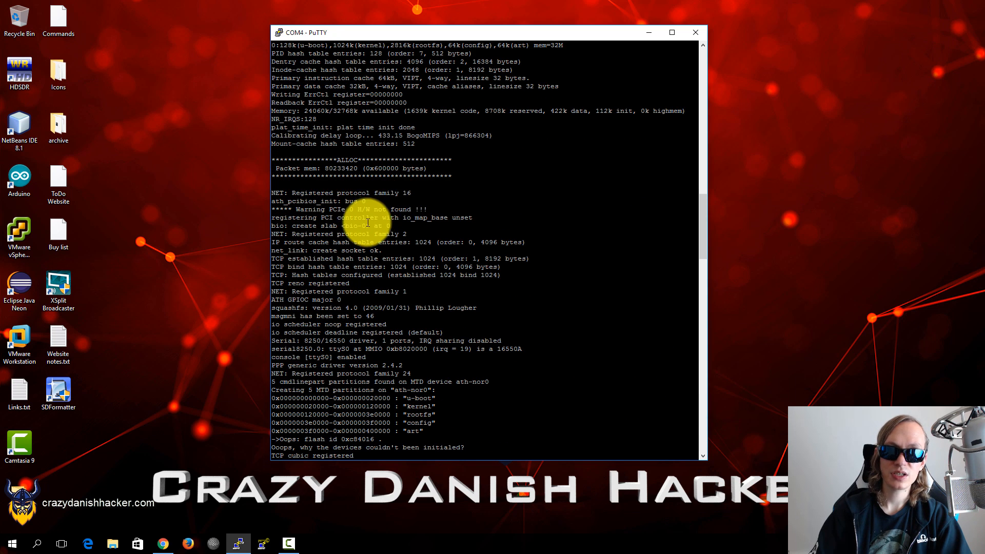
Step: Scroll the console back up toward the kernel boot messages and its command line
{"action": "scroll", "scroll_direction": "up", "scroll_amount": 3}
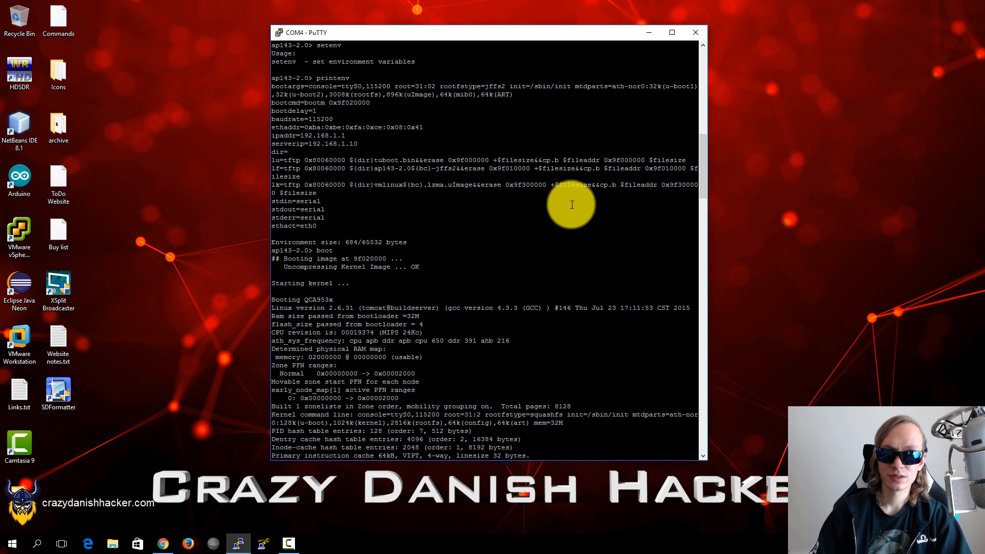
{"action": "mouse_move", "coordinate": [523, 80]}
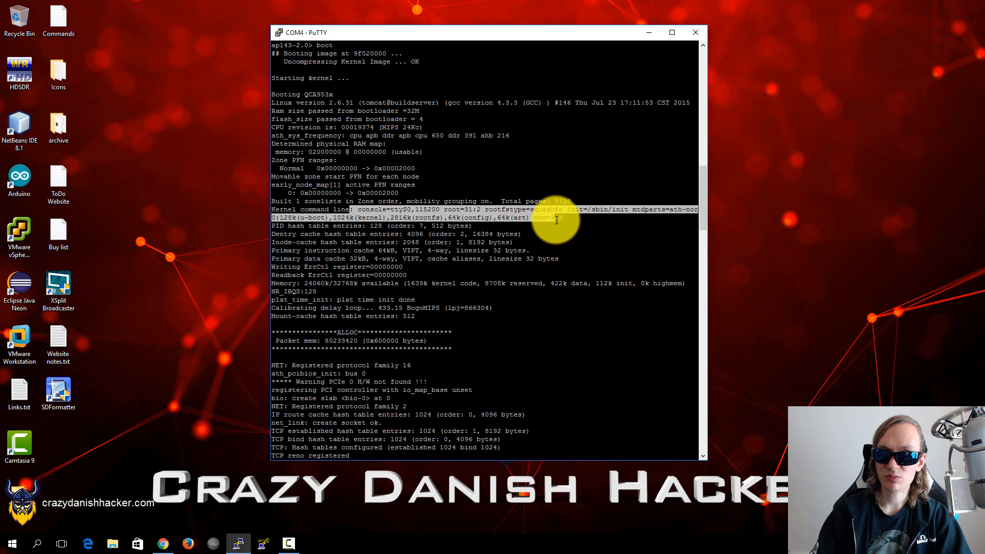
{"action": "mouse_move", "coordinate": [308, 226]}
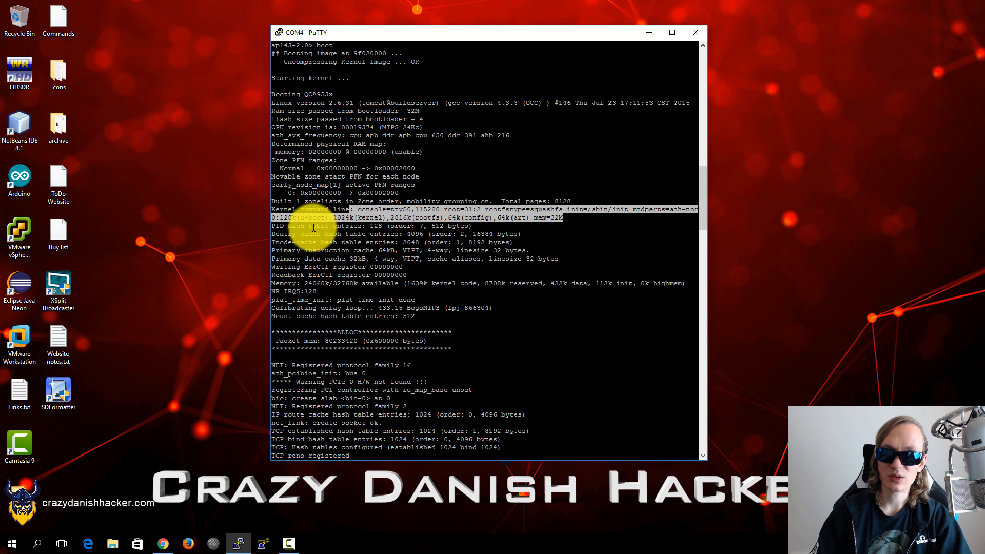